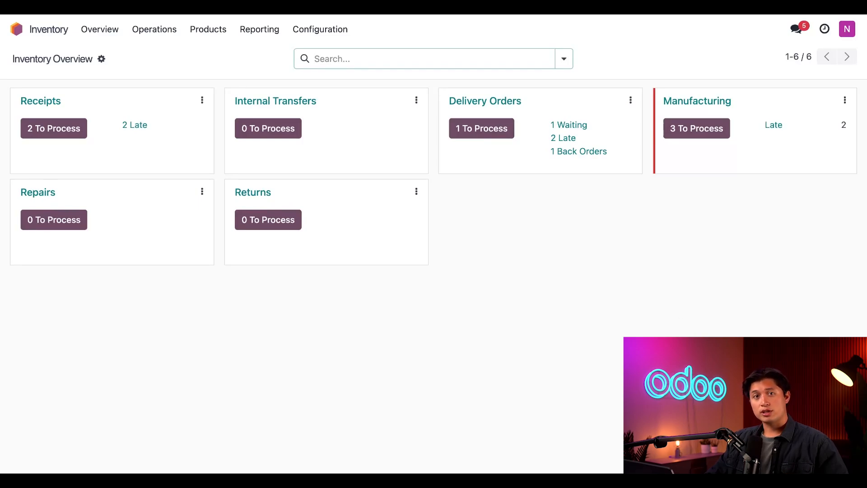
Open the Operations Types list from the Inventory Configuration menu.
left_click(320, 30)
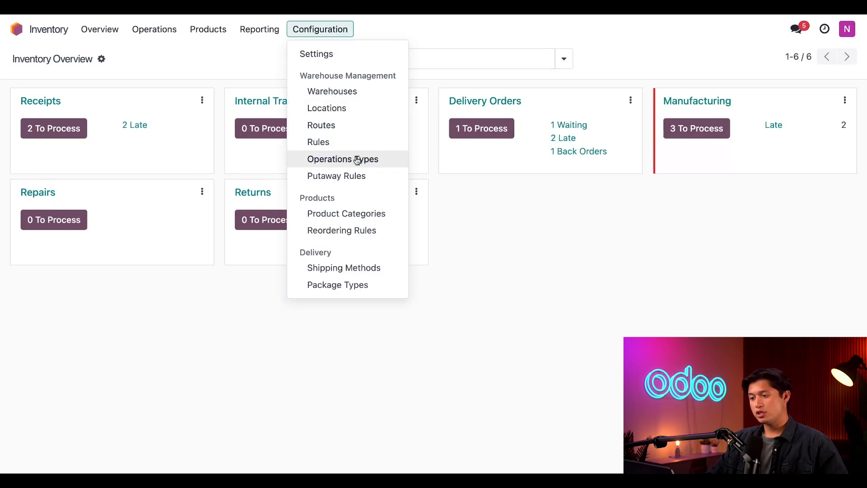
left_click(341, 160)
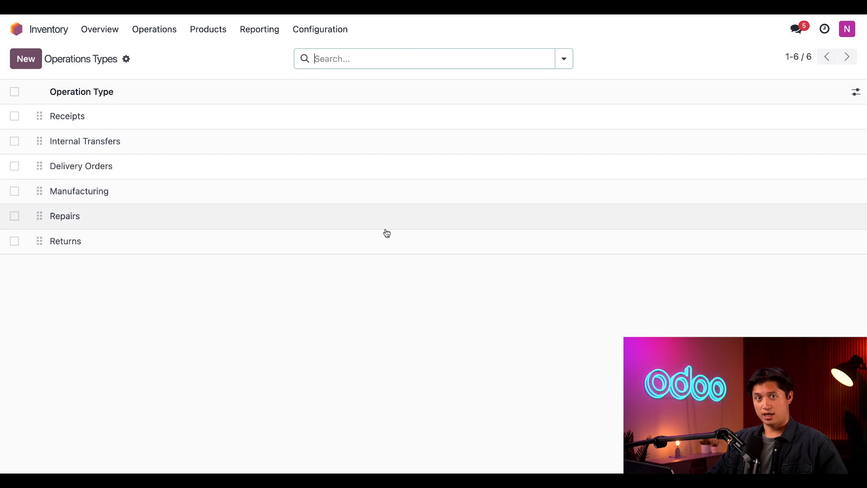
mouse_move(342, 271)
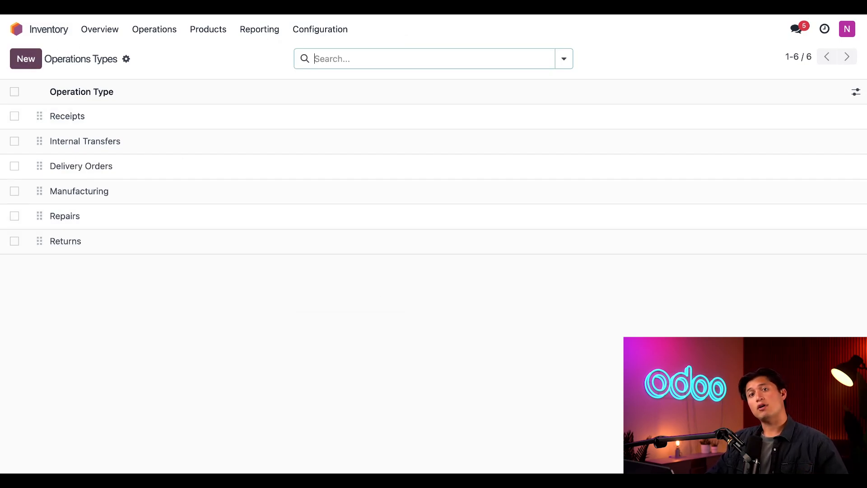
Review the Returns operation type (Receipt, prefix RET, Partners/Customers to WH/Stock) without changes.
left_click(65, 242)
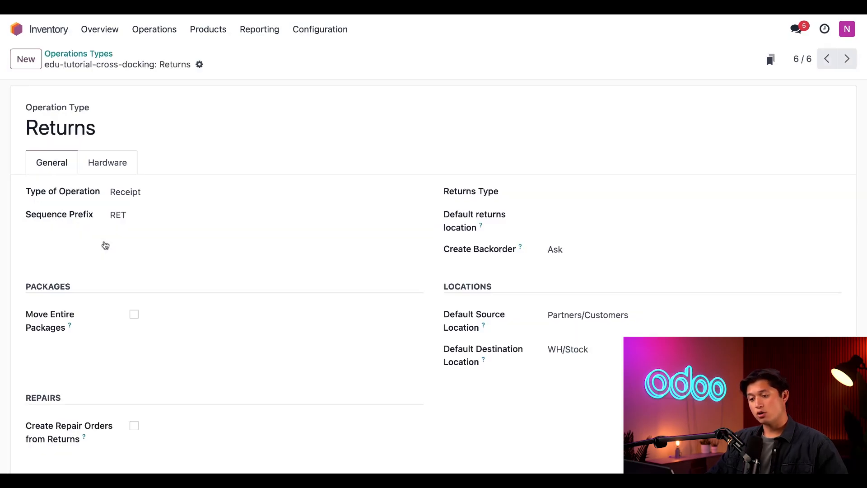
mouse_move(142, 266)
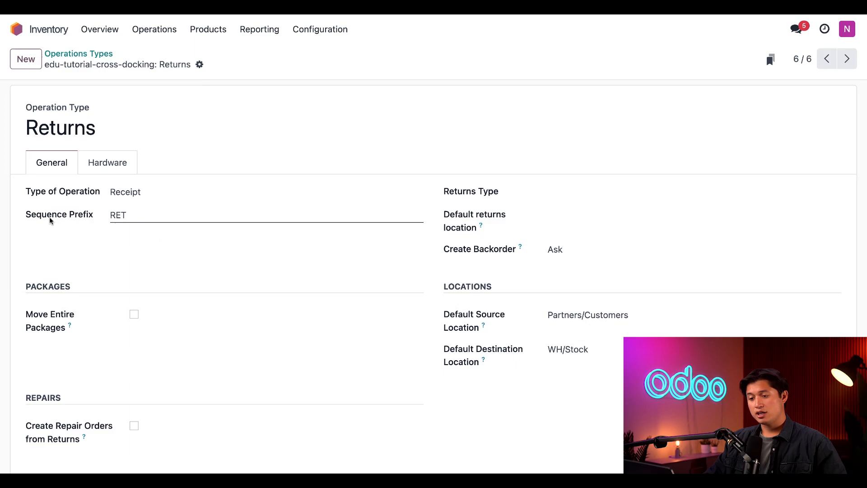
left_click(168, 246)
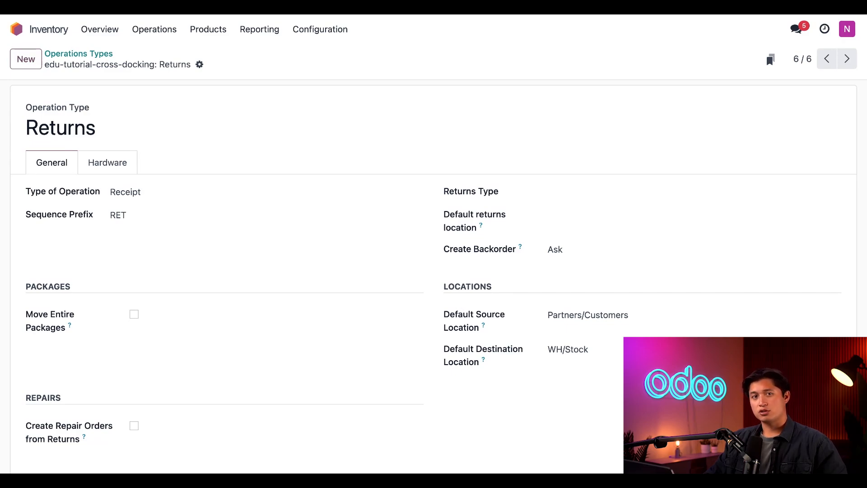
mouse_move(611, 272)
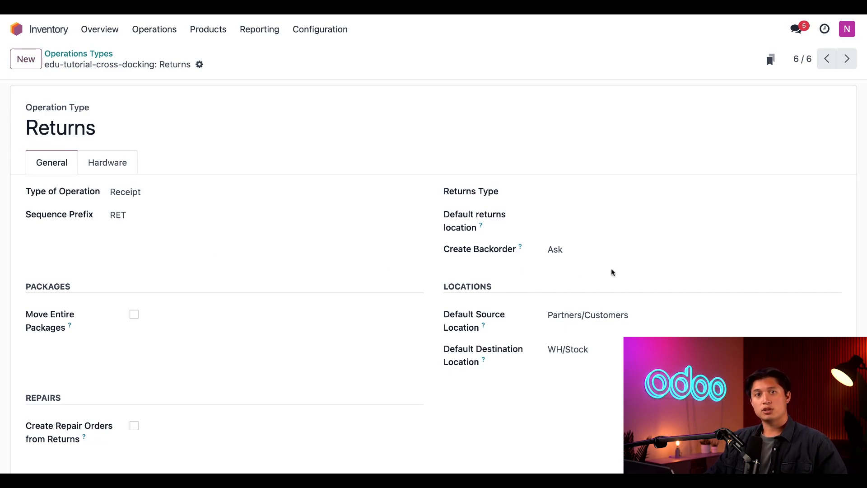
mouse_move(476, 311)
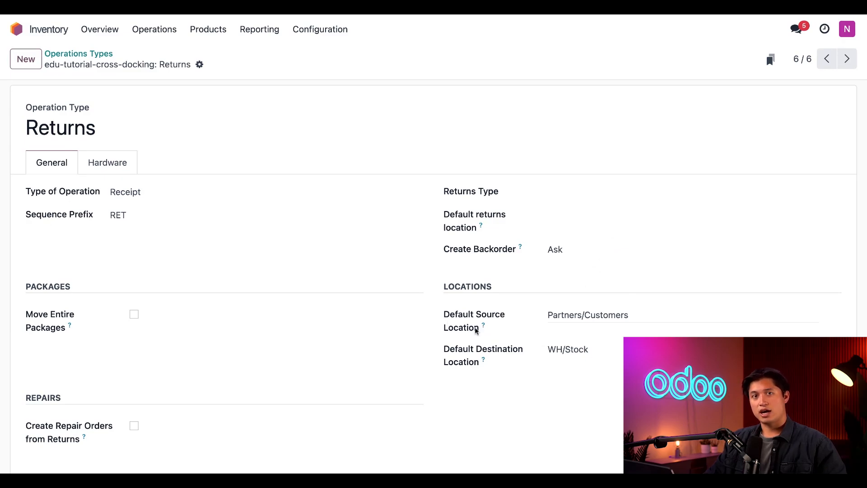
mouse_move(609, 330)
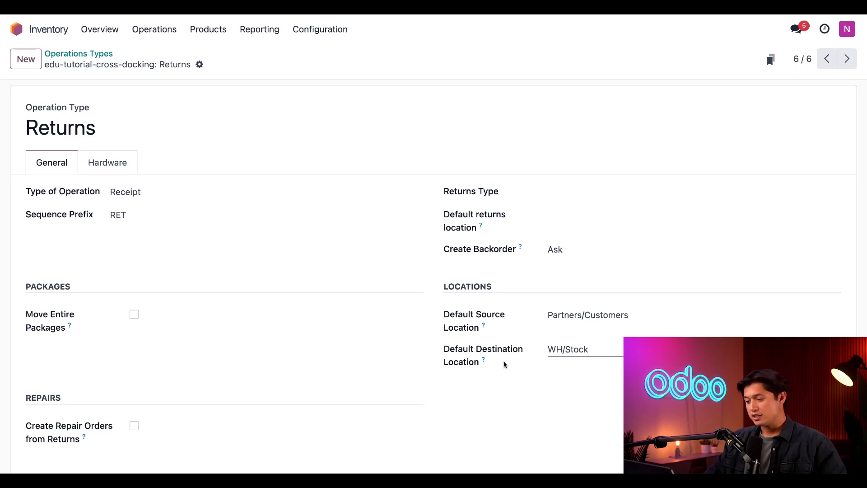
mouse_move(541, 378)
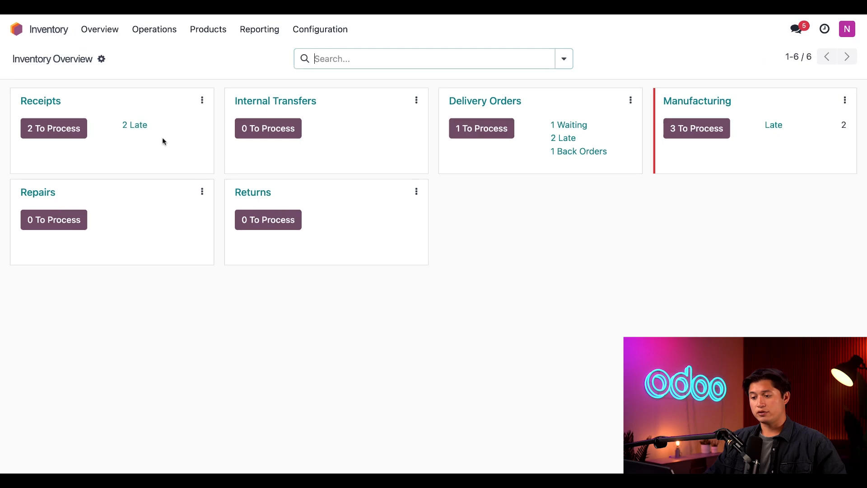
mouse_move(270, 289)
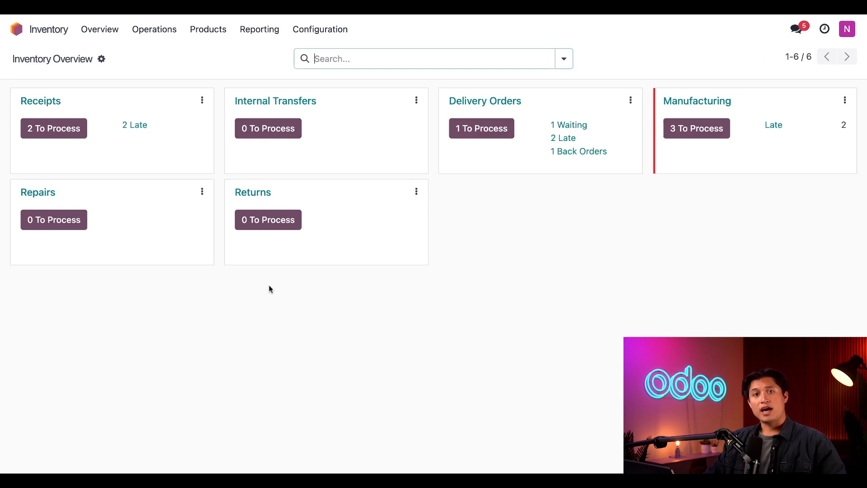
mouse_move(467, 254)
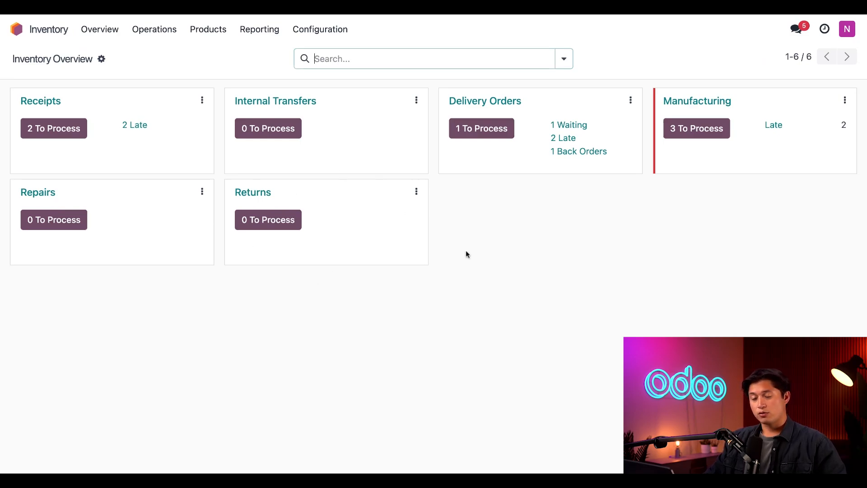
mouse_move(374, 263)
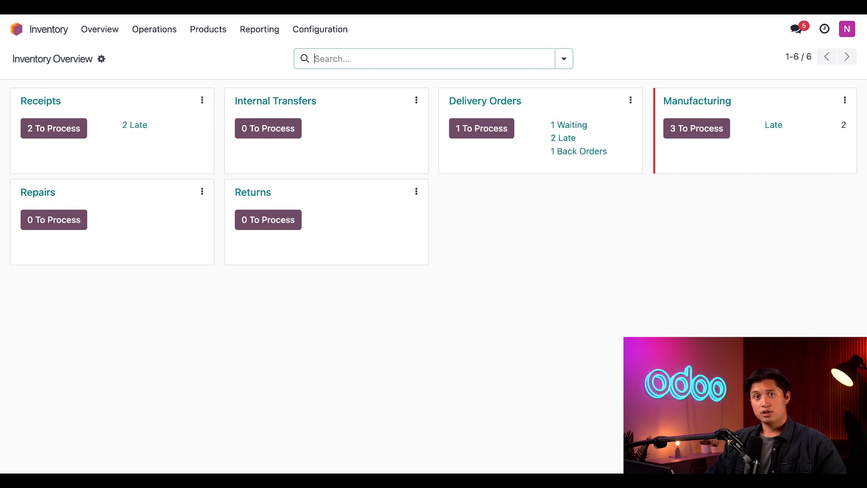
Set the Delivery Orders operation type's Returns Type to the Returns operation, then go home.
left_click(320, 29)
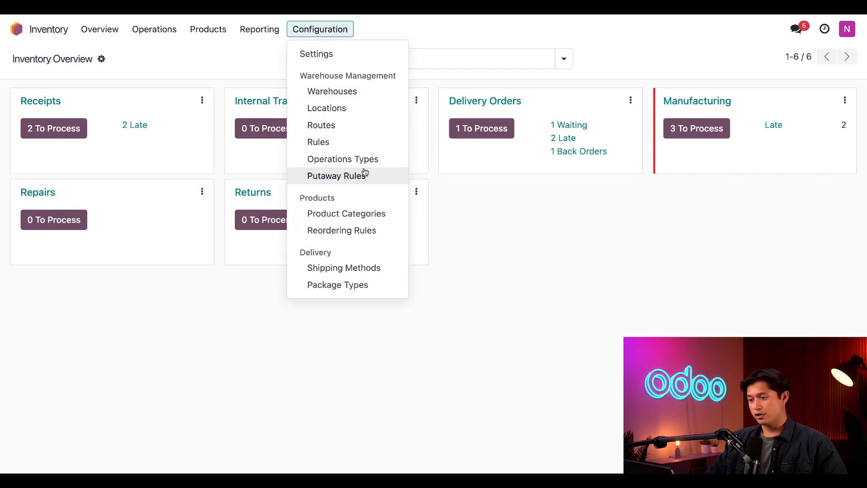
left_click(342, 159)
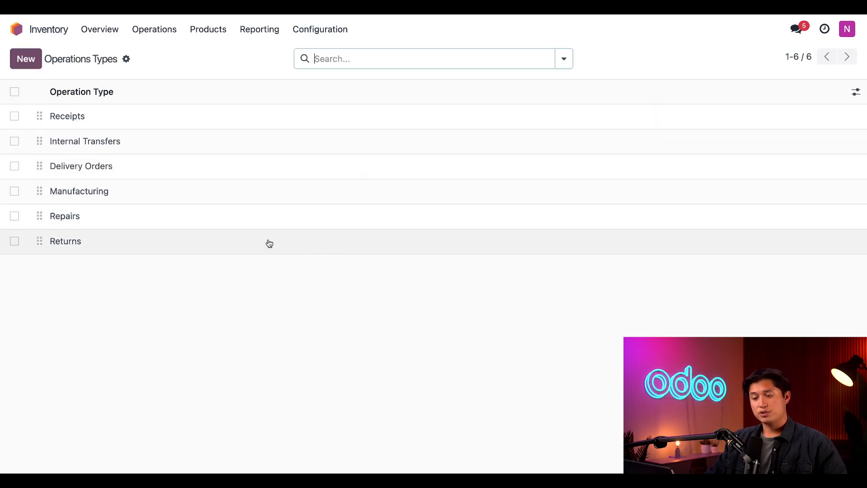
left_click(81, 165)
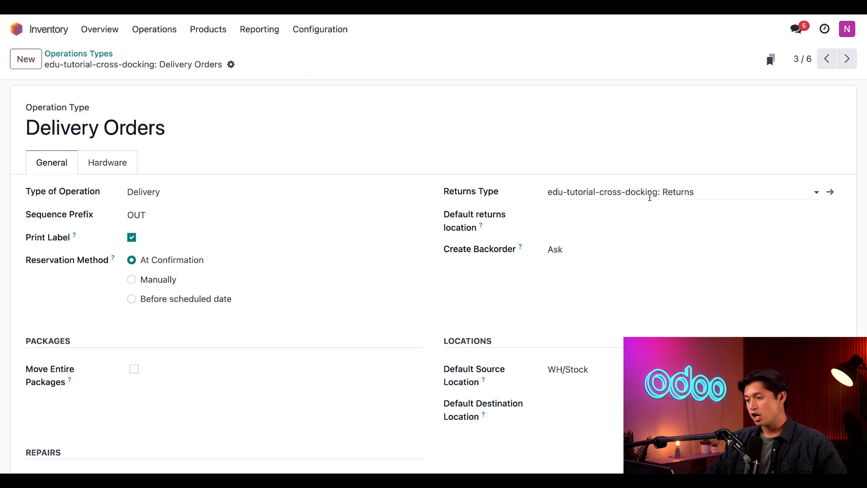
mouse_move(527, 192)
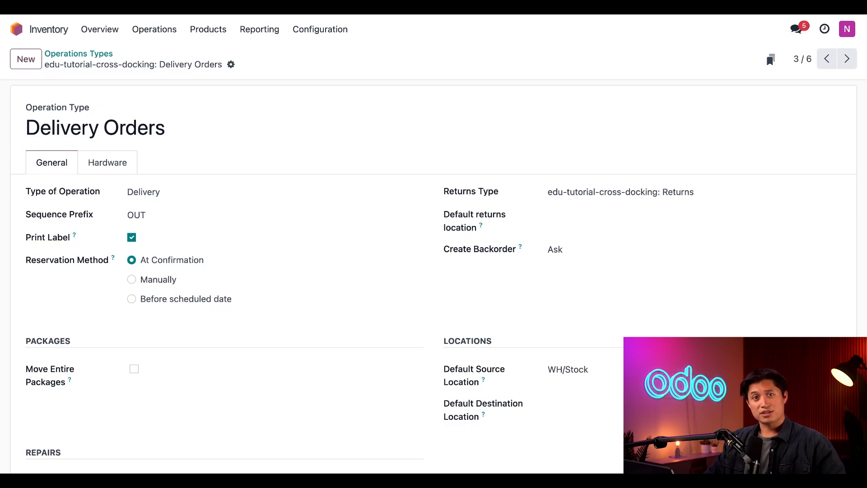
left_click(17, 29)
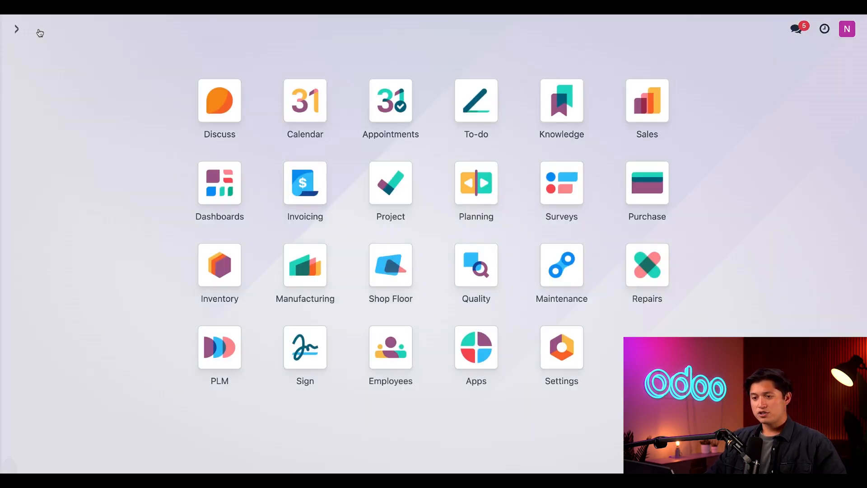
Create and confirm a quotation for Tairy Greene with one Recliner as order S00049.
left_click(647, 101)
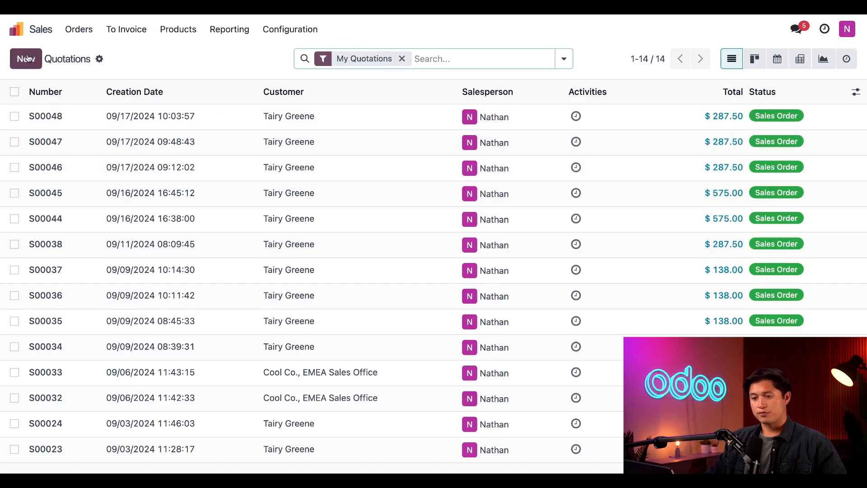
left_click(25, 59)
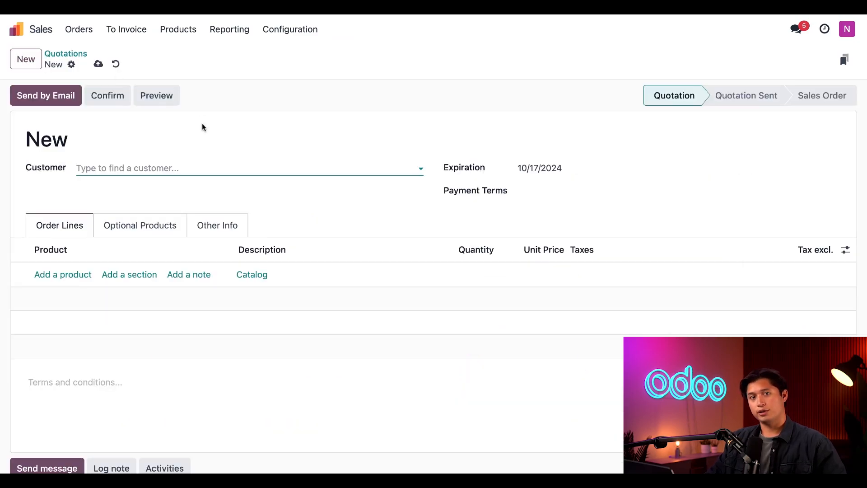
type("Tairy Greene")
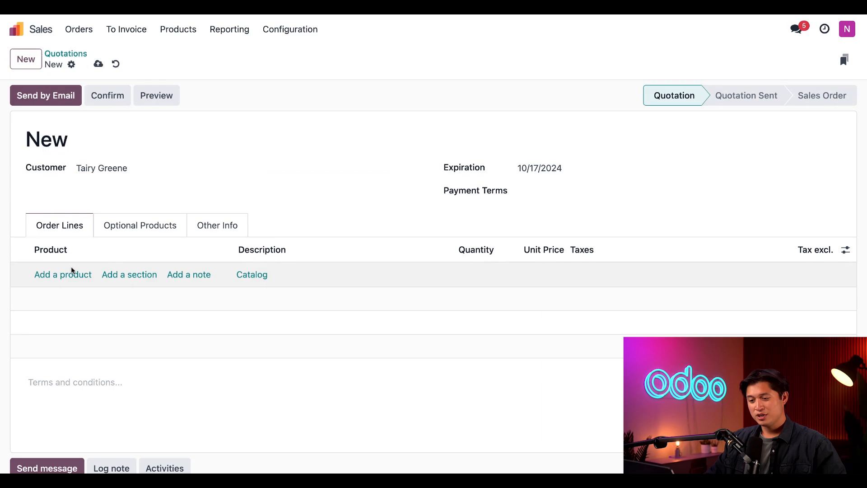
left_click(63, 274)
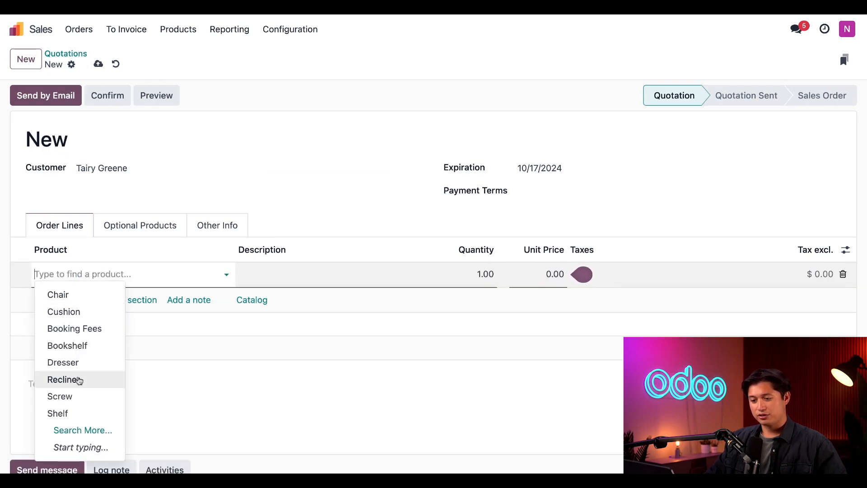
left_click(64, 380)
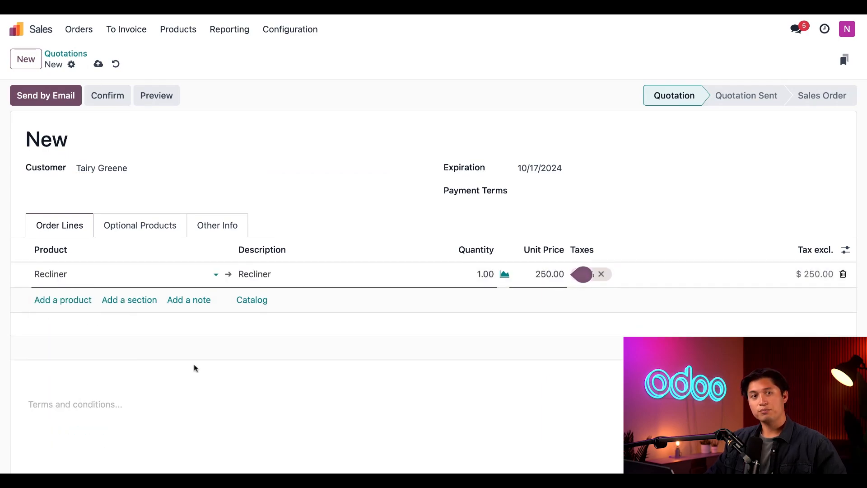
mouse_move(107, 95)
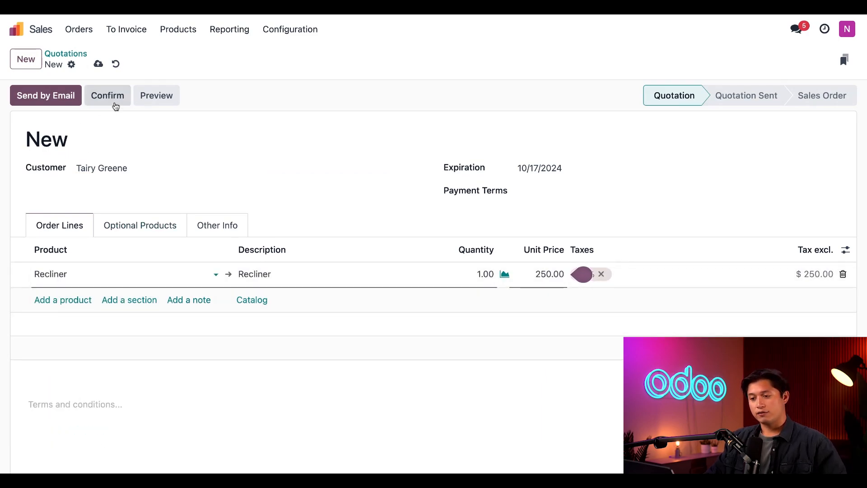
left_click(108, 95)
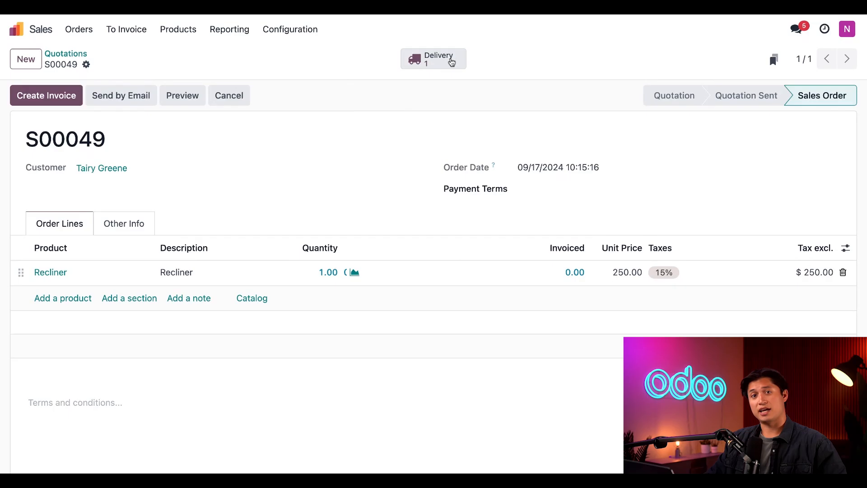
Validate the recliner delivery WH/OUT/00051 so it is Done.
left_click(433, 59)
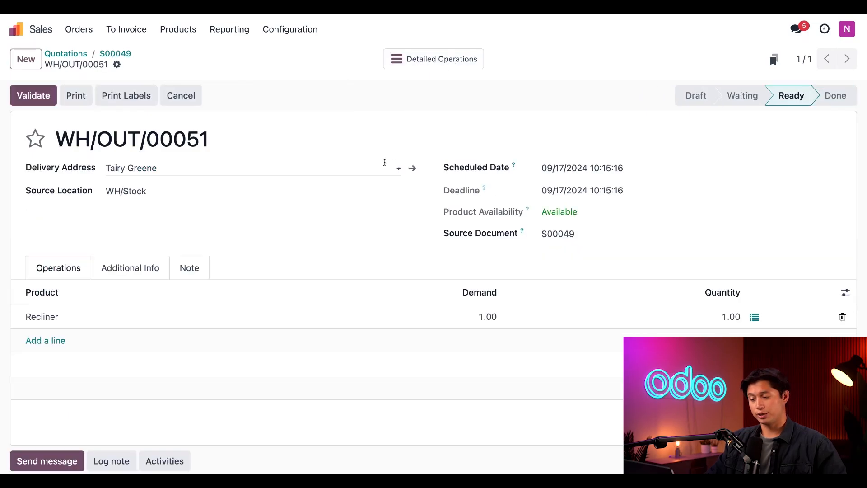
mouse_move(370, 138)
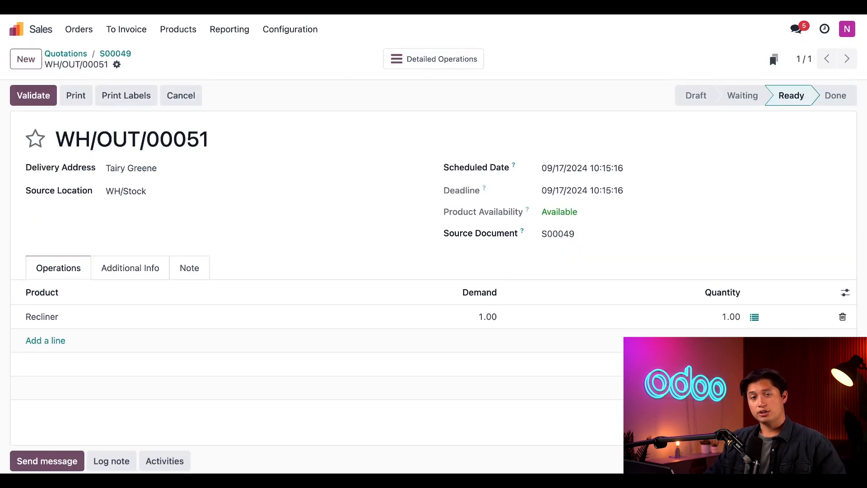
left_click(33, 95)
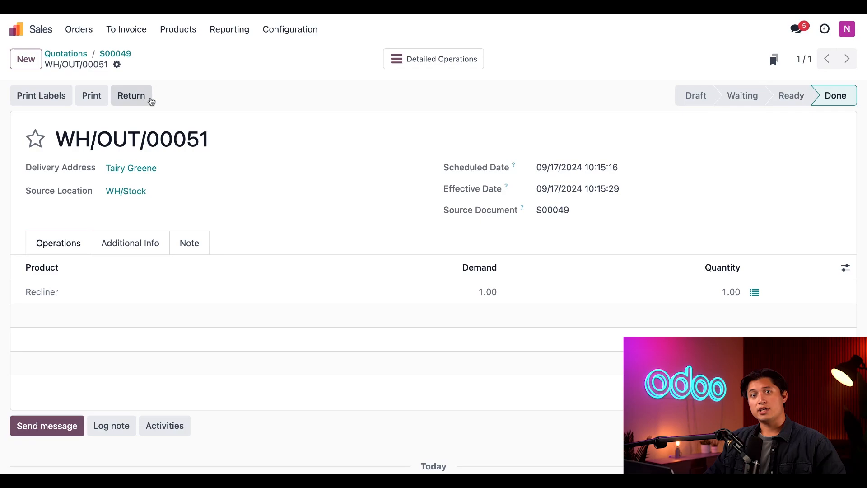
mouse_move(187, 114)
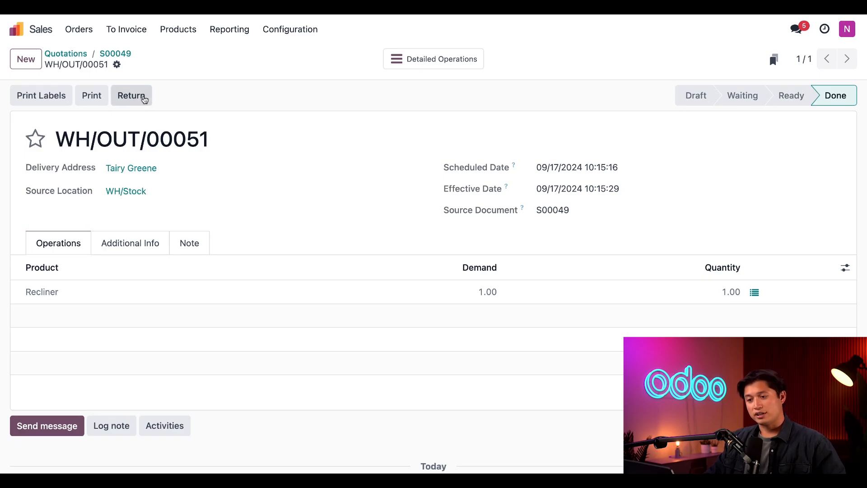
left_click(131, 95)
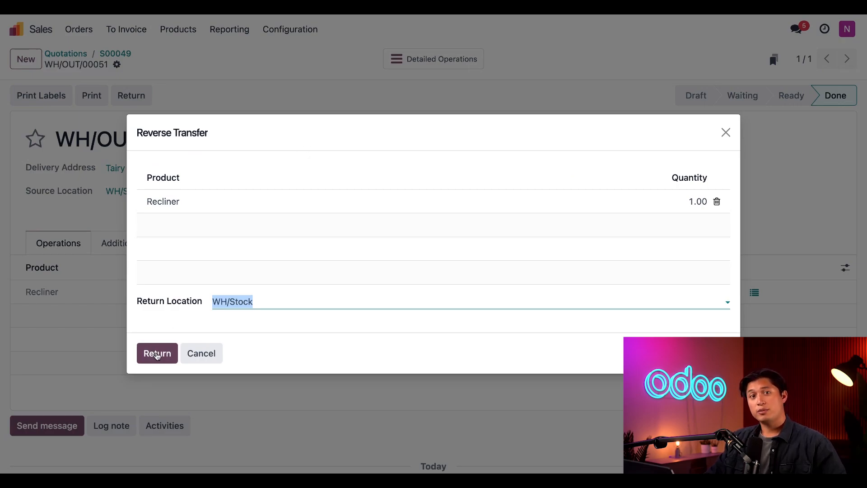
Create return WH/RET/00012 for one Recliner into WH/Stock.
left_click(157, 353)
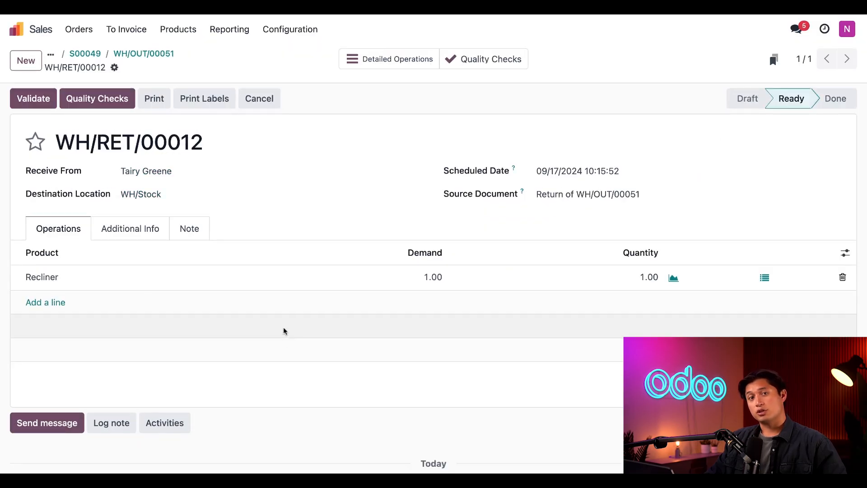
mouse_move(282, 325)
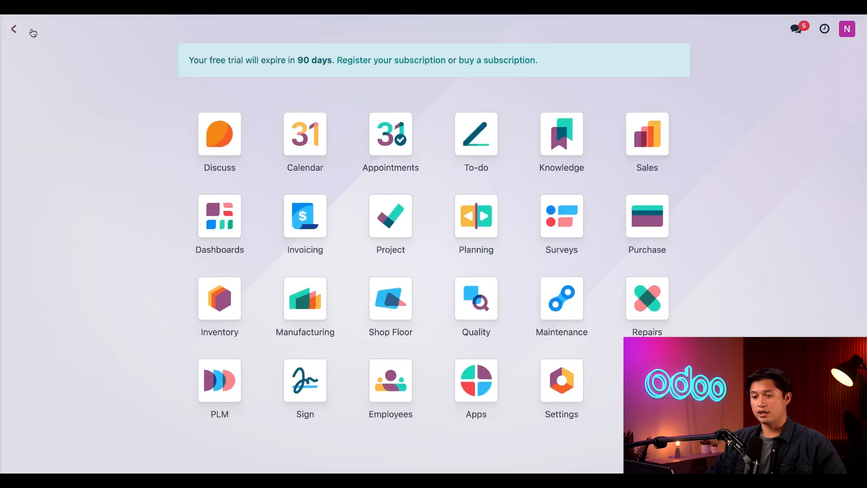
left_click(220, 298)
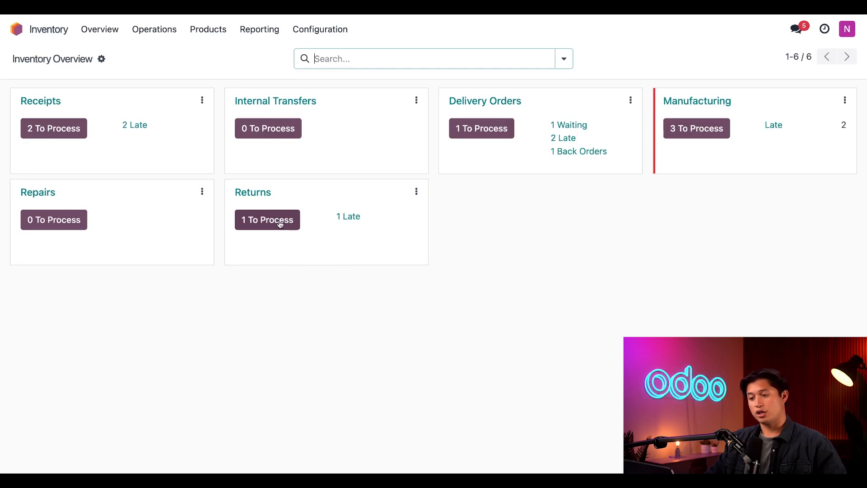
Open the ready return WH/RET/00012 from the Returns to-process list.
left_click(267, 220)
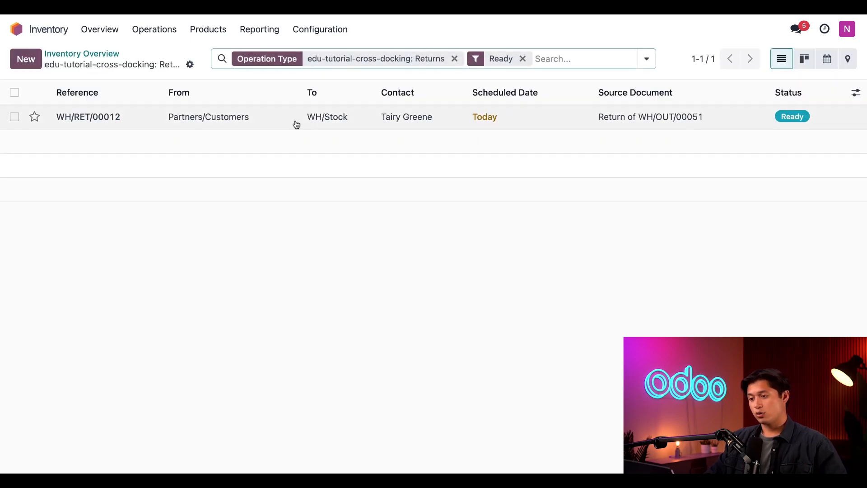
left_click(88, 117)
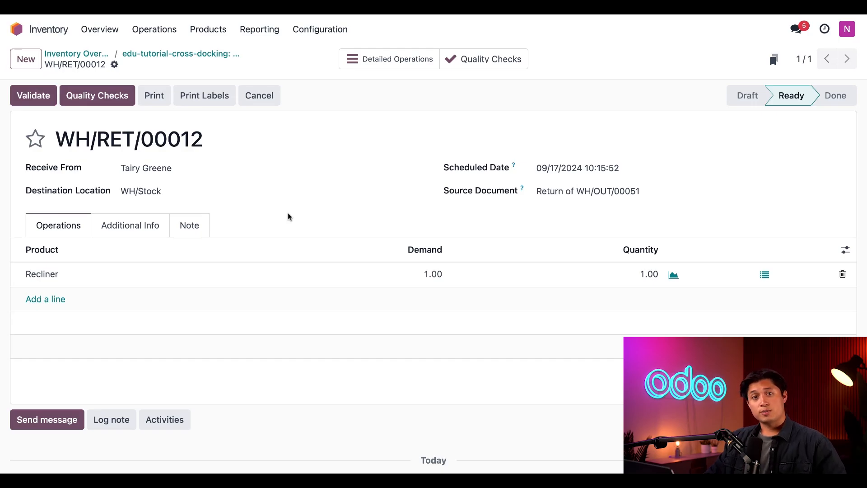
mouse_move(97, 96)
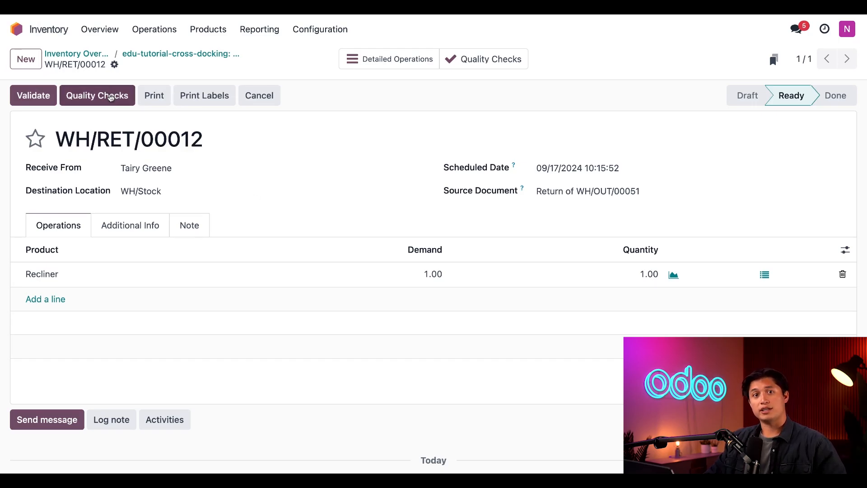
Fail the Recliner quality check to Return Fail and validate WH/RET/00012.
left_click(96, 95)
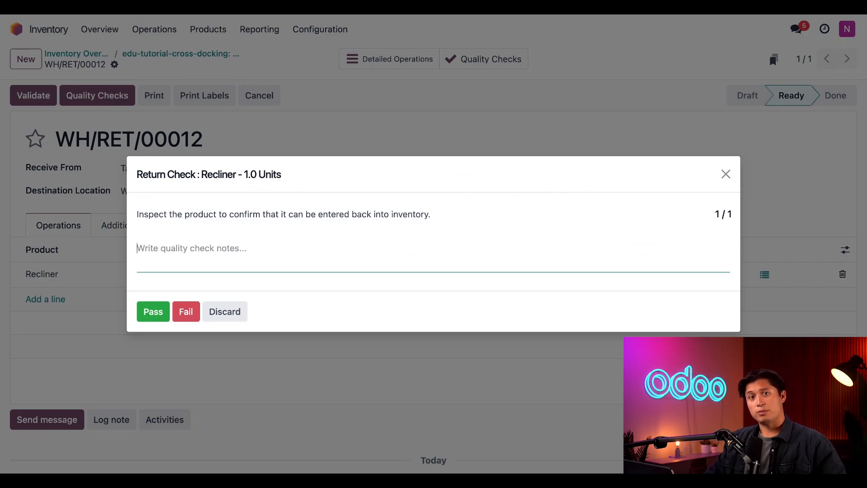
mouse_move(205, 248)
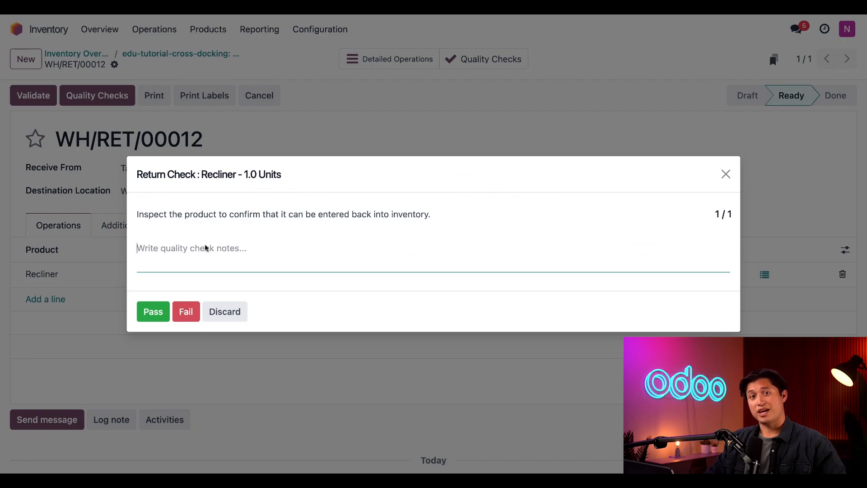
mouse_move(388, 177)
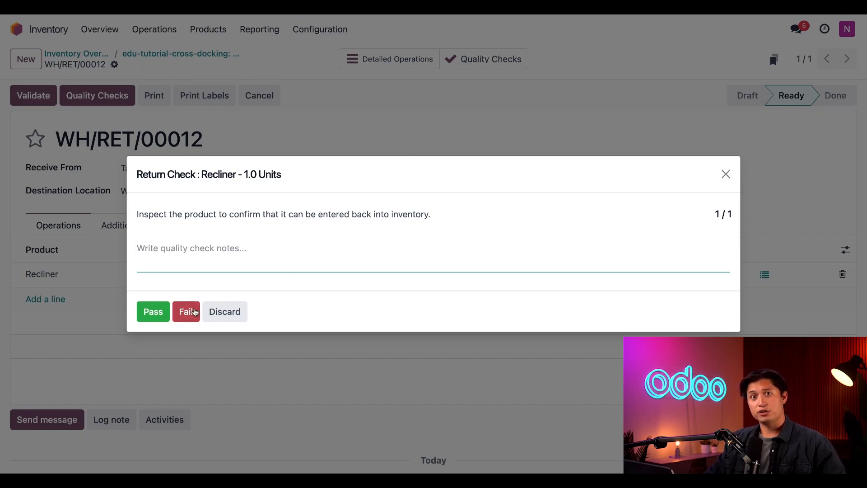
left_click(186, 311)
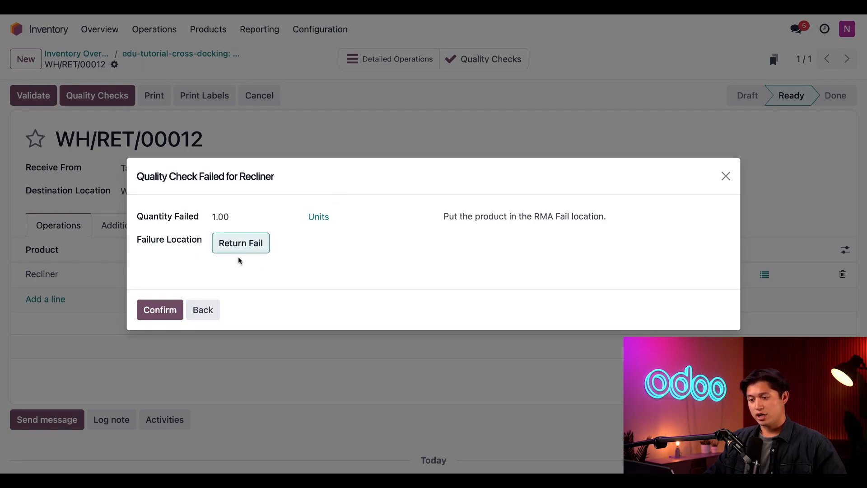
mouse_move(259, 266)
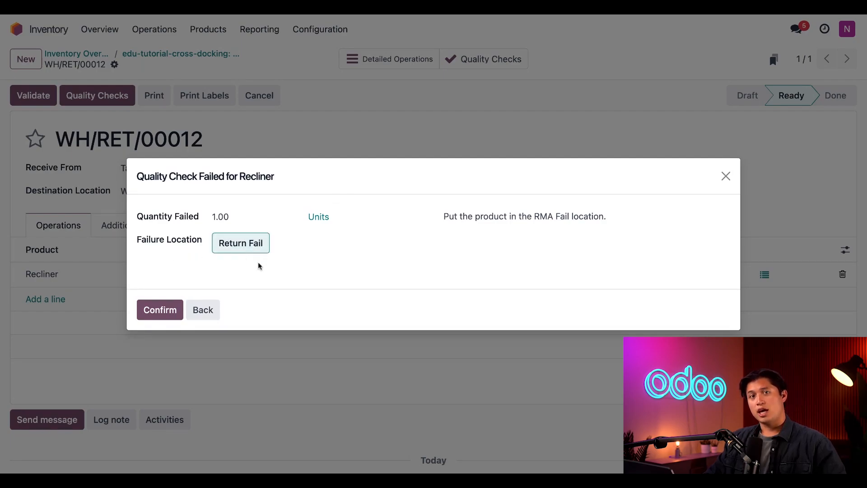
left_click(160, 310)
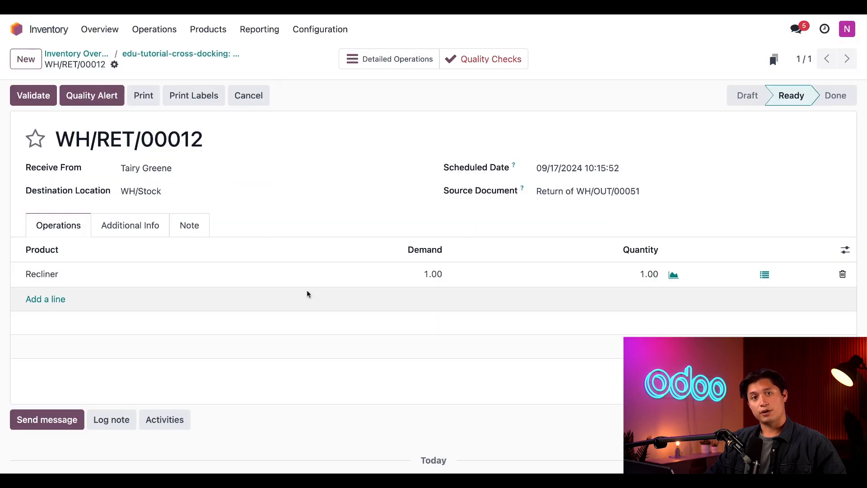
mouse_move(307, 220)
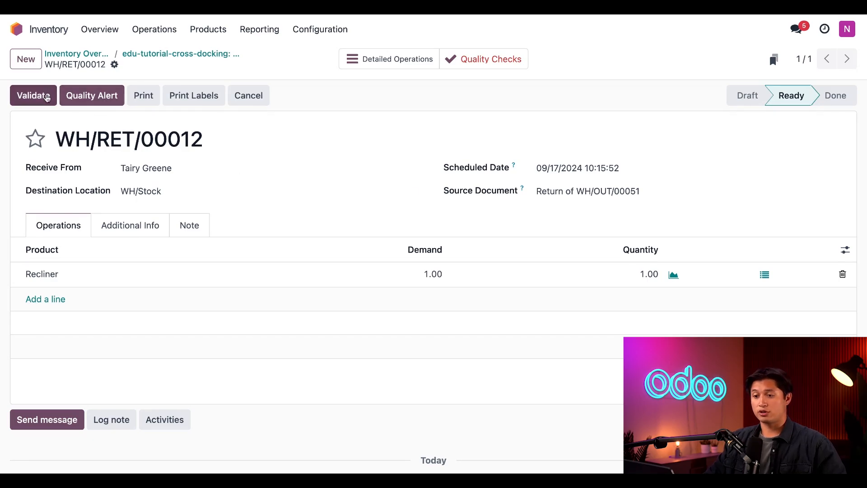
left_click(32, 95)
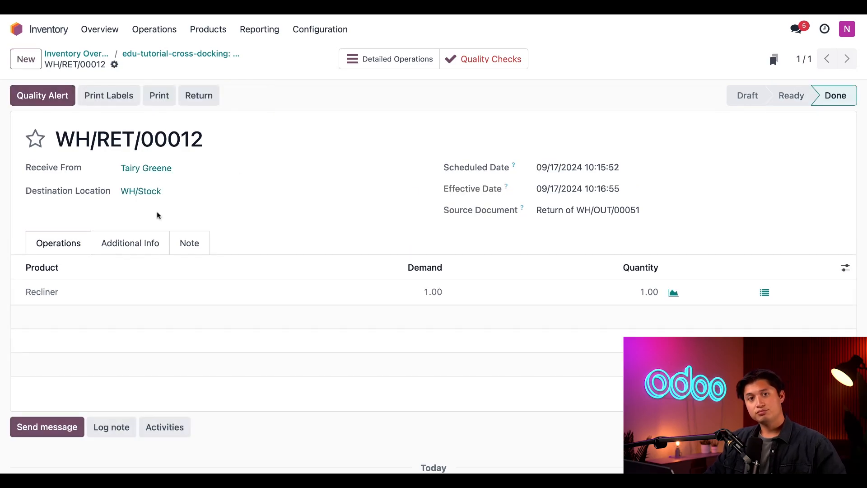